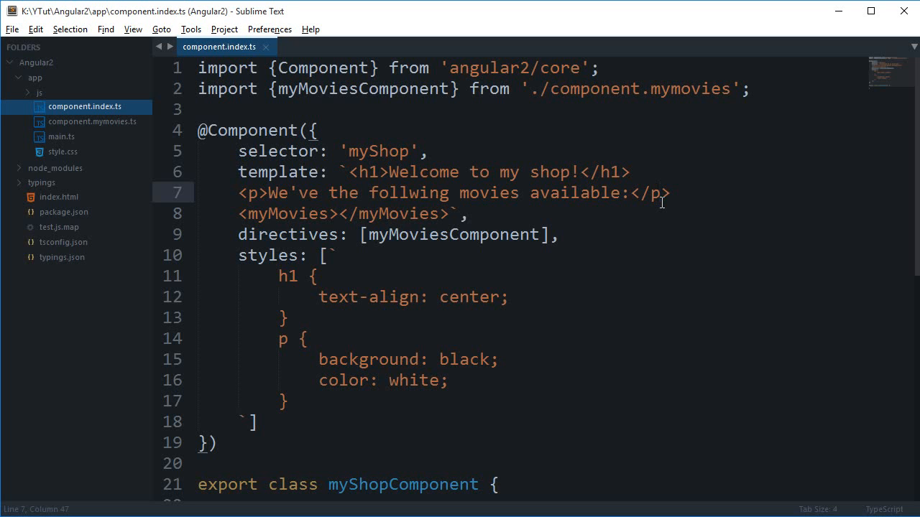
pyautogui.moveTo(374, 173)
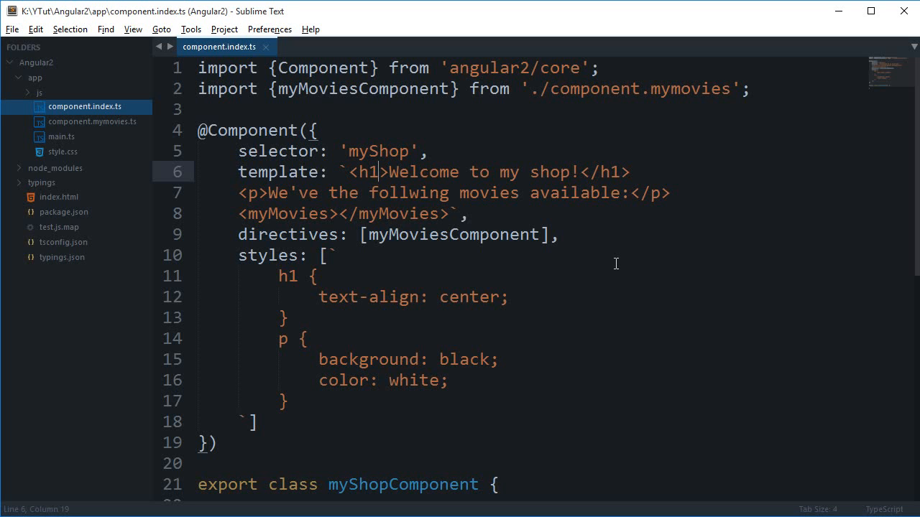
pyautogui.moveTo(549, 200)
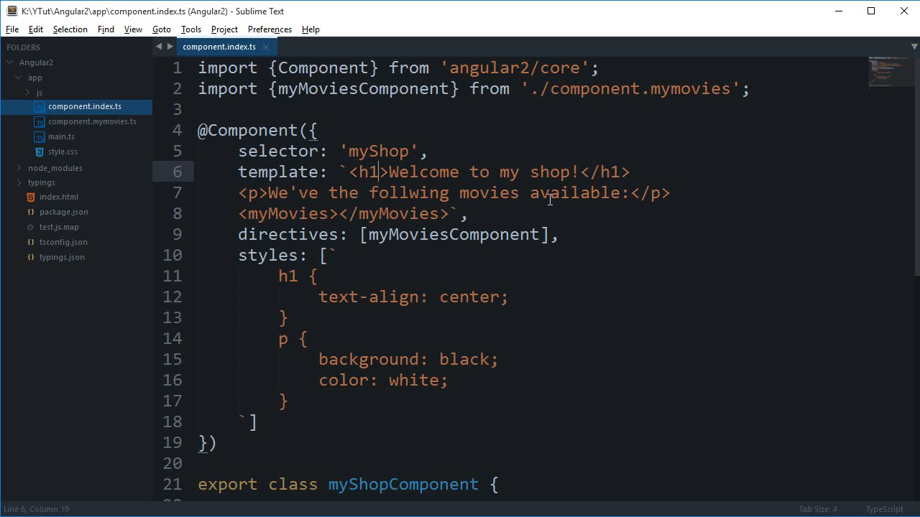
pyautogui.moveTo(482, 281)
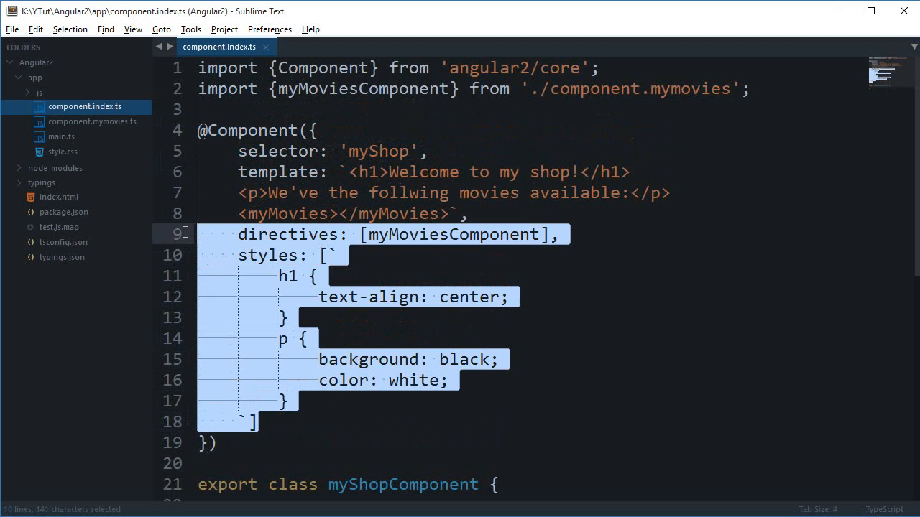
# Remove directives, styles and the <myMovies> tag, close the template with a backtick, comment out the import
pyautogui.press('Delete')
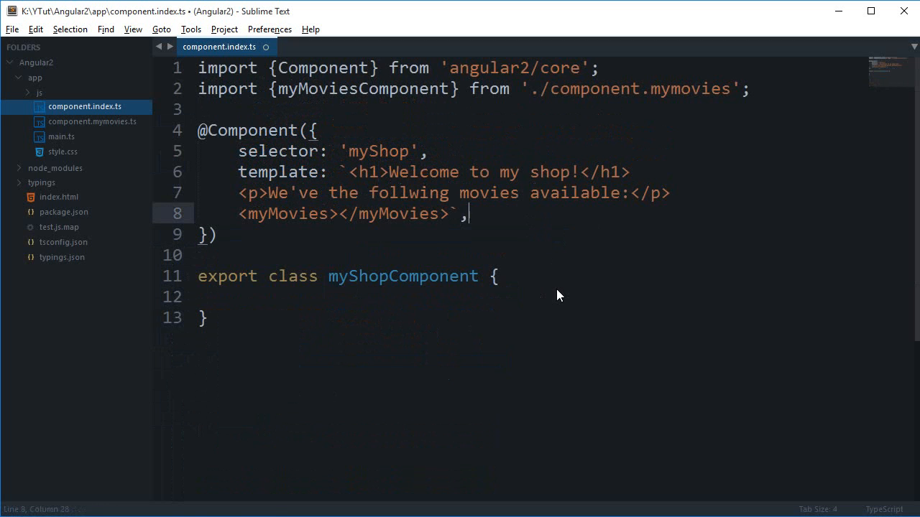
pyautogui.press('ctrl+s')
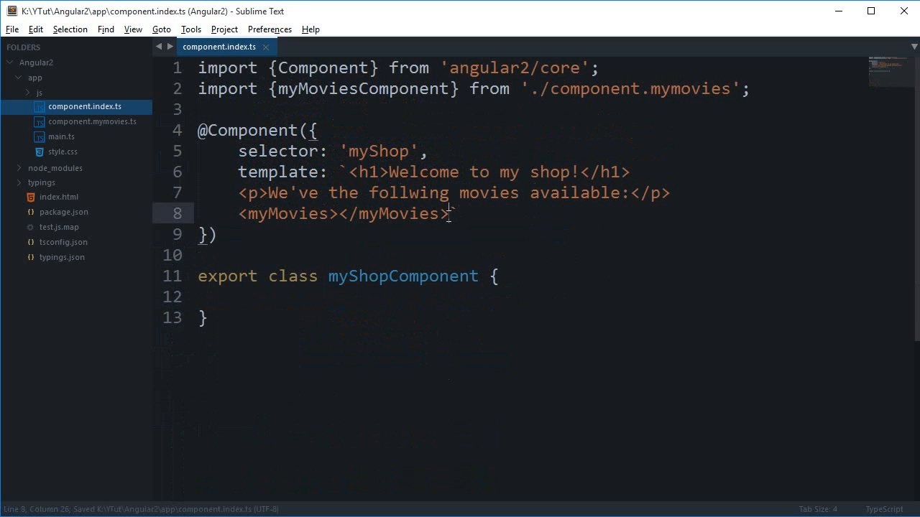
pyautogui.press('ctrl+shift+k')
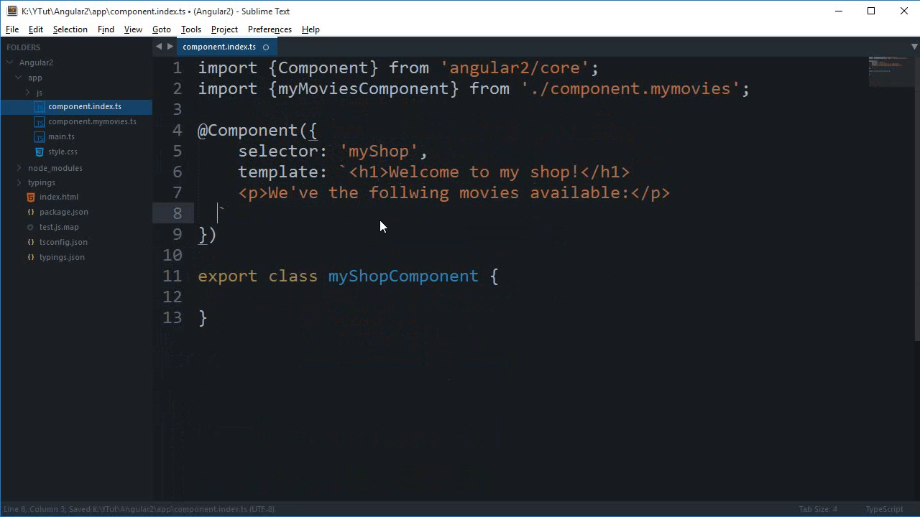
pyautogui.write('`')
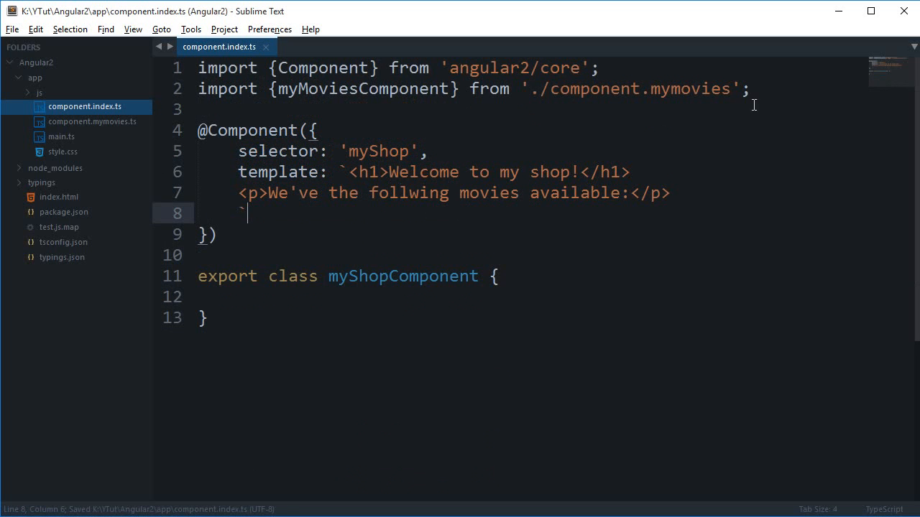
pyautogui.press('ctrl+/')
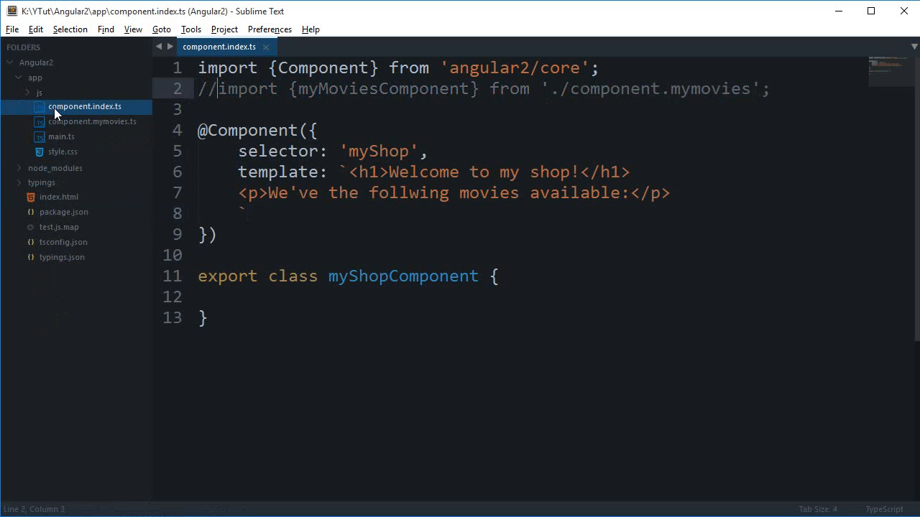
pyautogui.moveTo(83, 104)
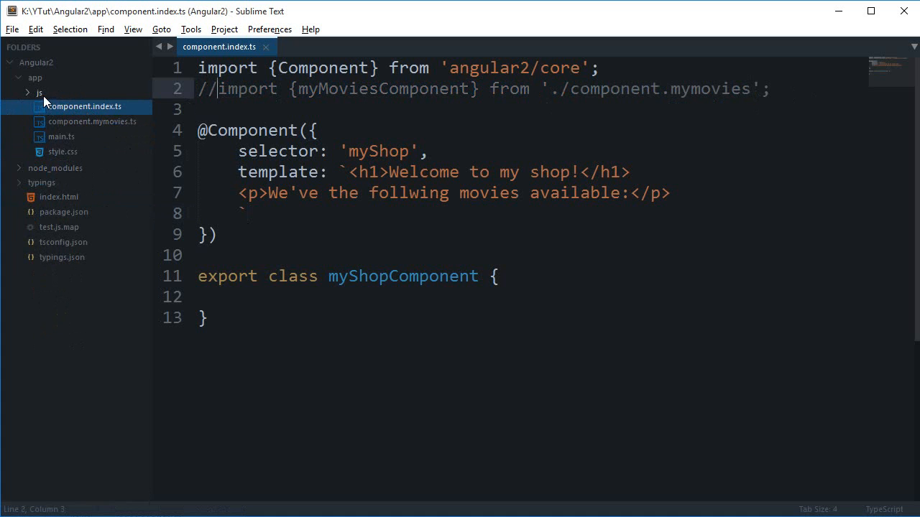
pyautogui.moveTo(60, 255)
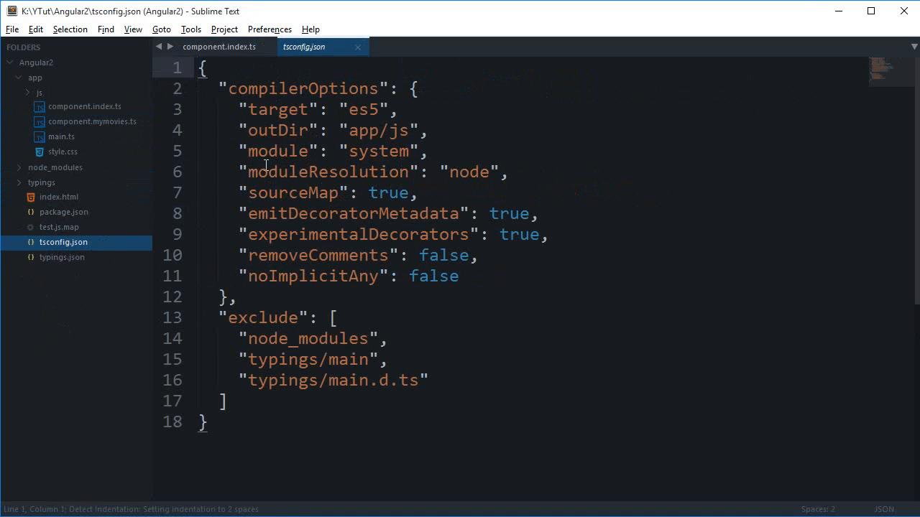
# Review the outDir compiler setting pointing to app/js in tsconfig.json
pyautogui.doubleClick(276, 129)
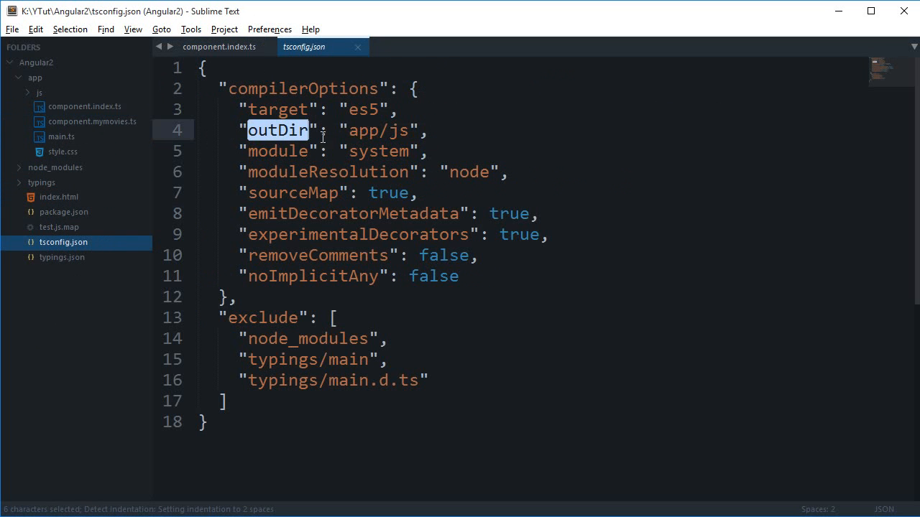
pyautogui.doubleClick(398, 129)
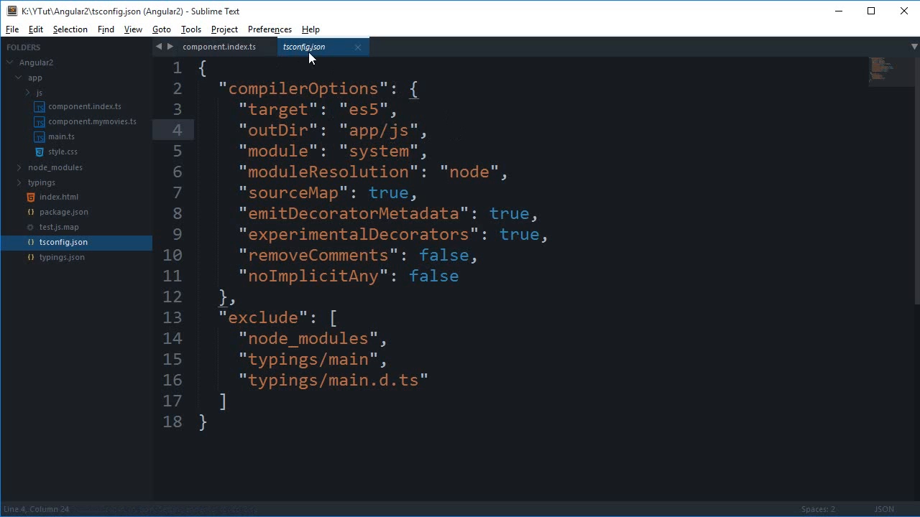
pyautogui.moveTo(120, 235)
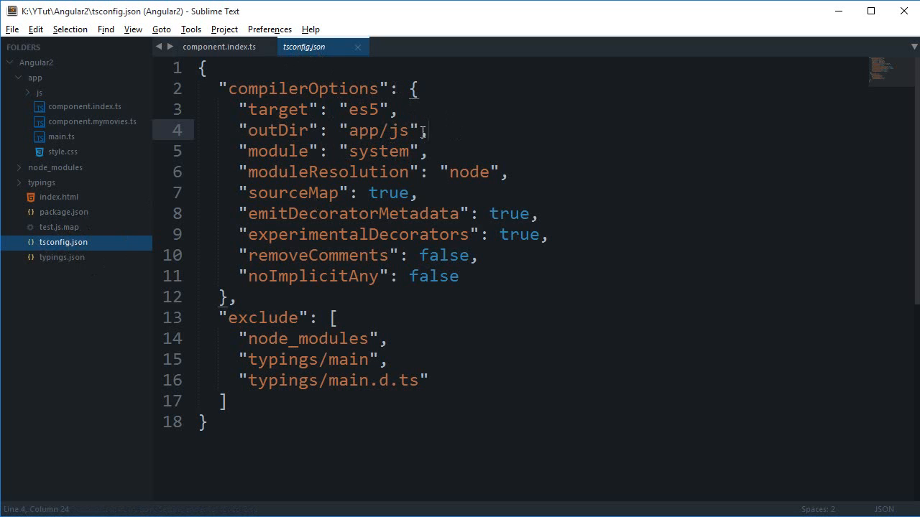
pyautogui.click(362, 151)
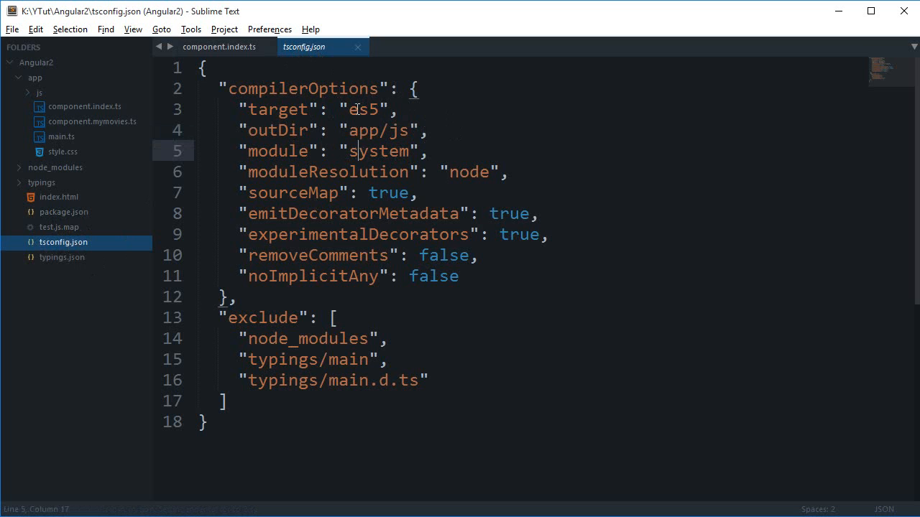
pyautogui.doubleClick(276, 129)
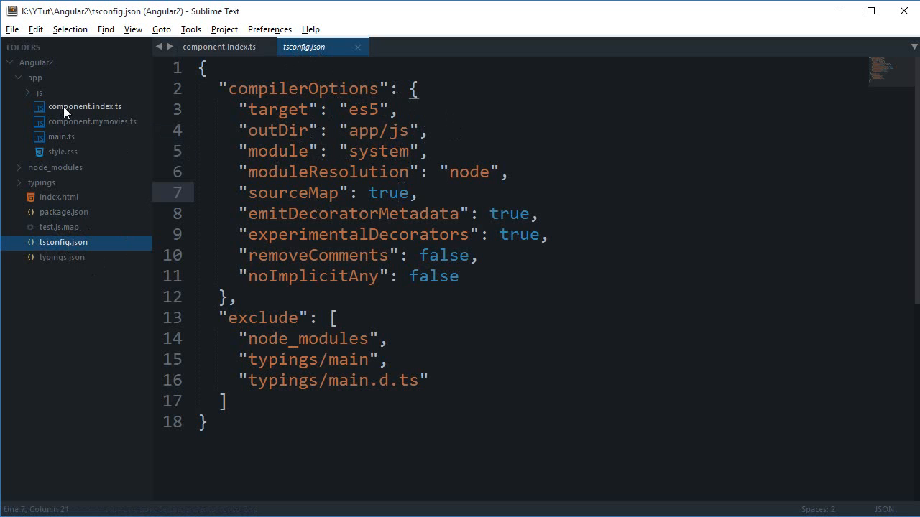
# Switch from tsconfig.json to the project's index.html in the sidebar
pyautogui.click(40, 92)
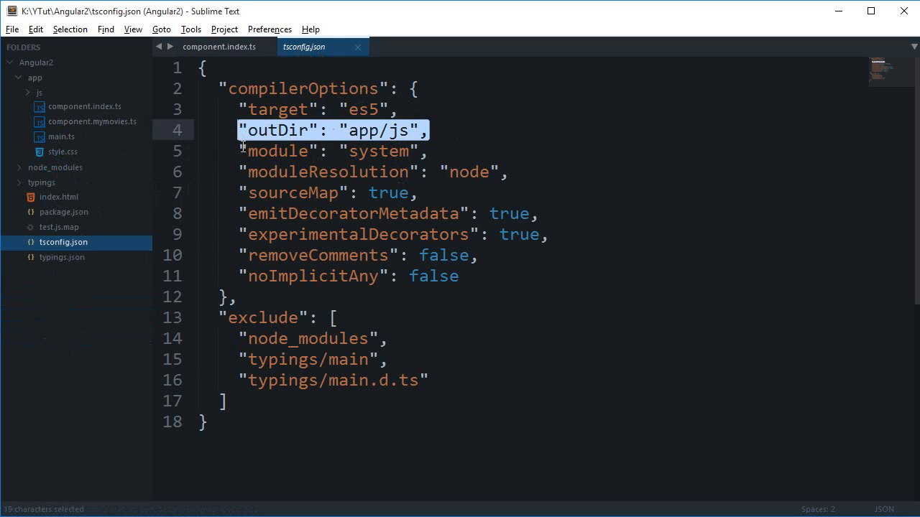
pyautogui.click(59, 195)
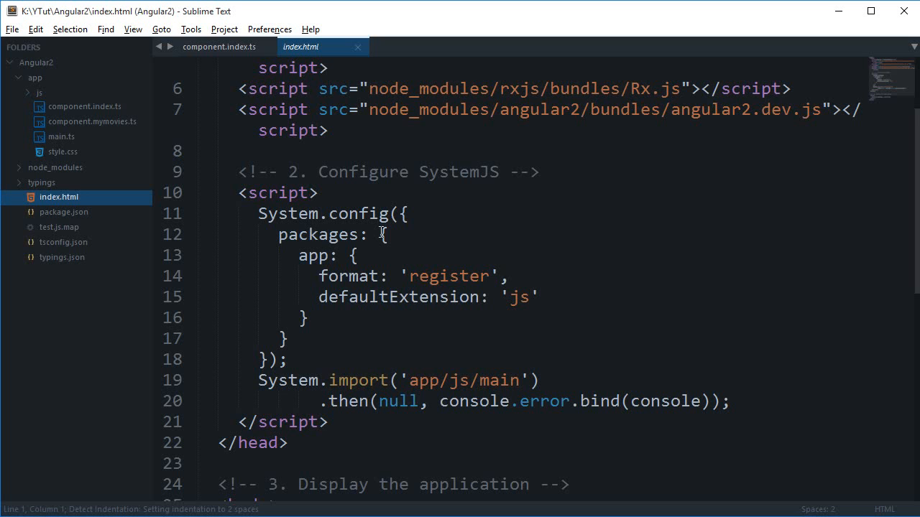
pyautogui.doubleClick(356, 379)
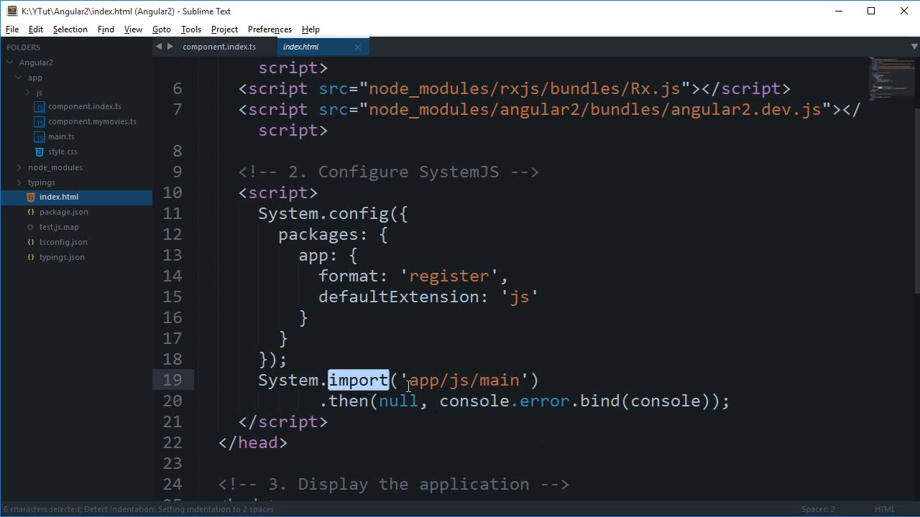
pyautogui.doubleClick(424, 380)
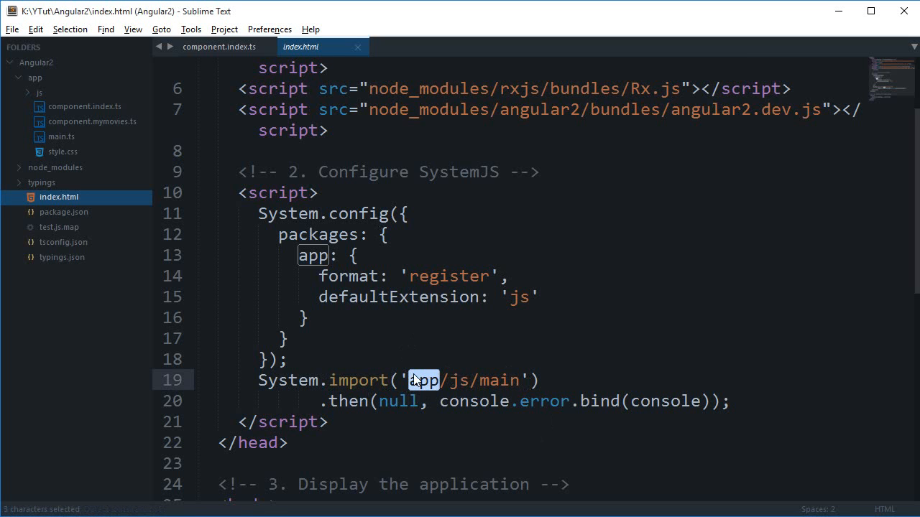
pyautogui.scroll(-3)
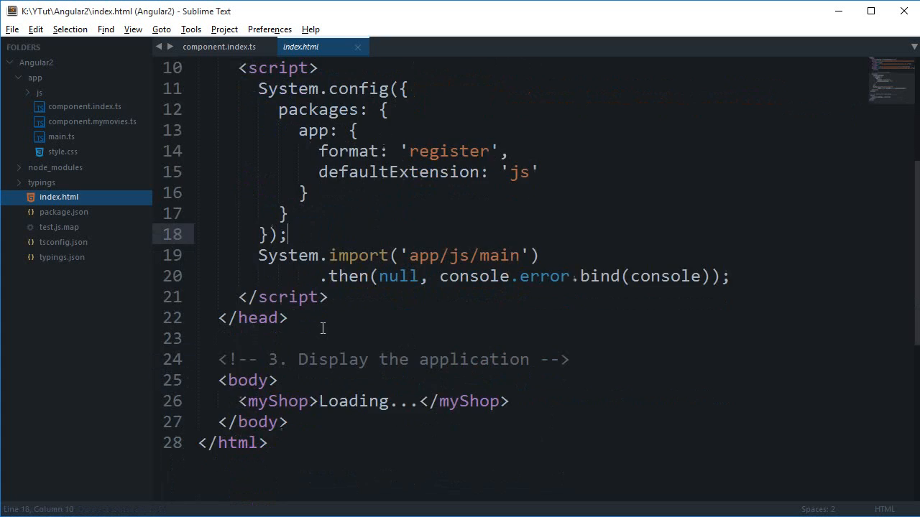
pyautogui.scroll(3)
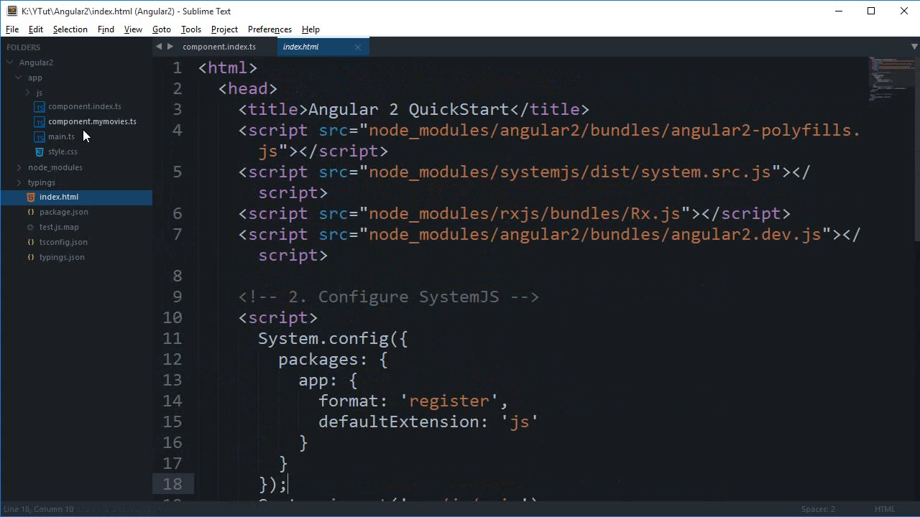
pyautogui.click(85, 106)
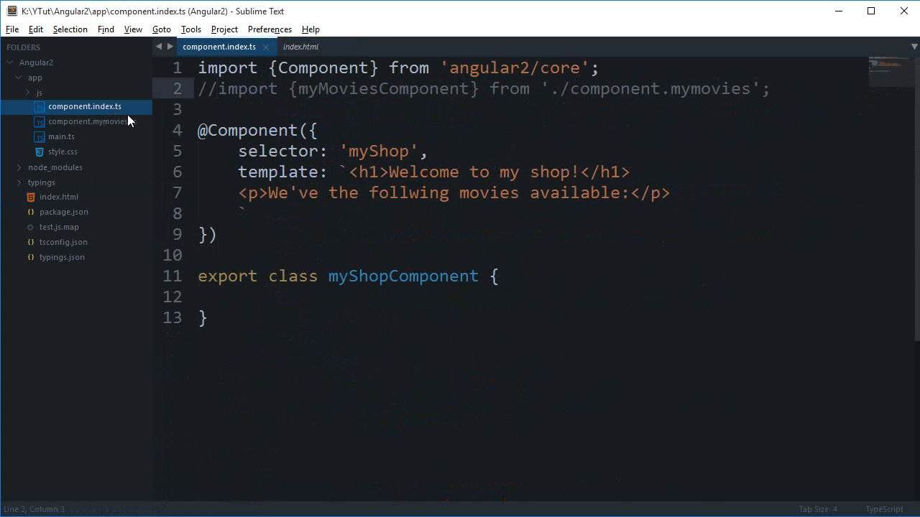
# Add <div>You are not eligible for this movie.</div> on a new template line under the paragraph
pyautogui.click(315, 129)
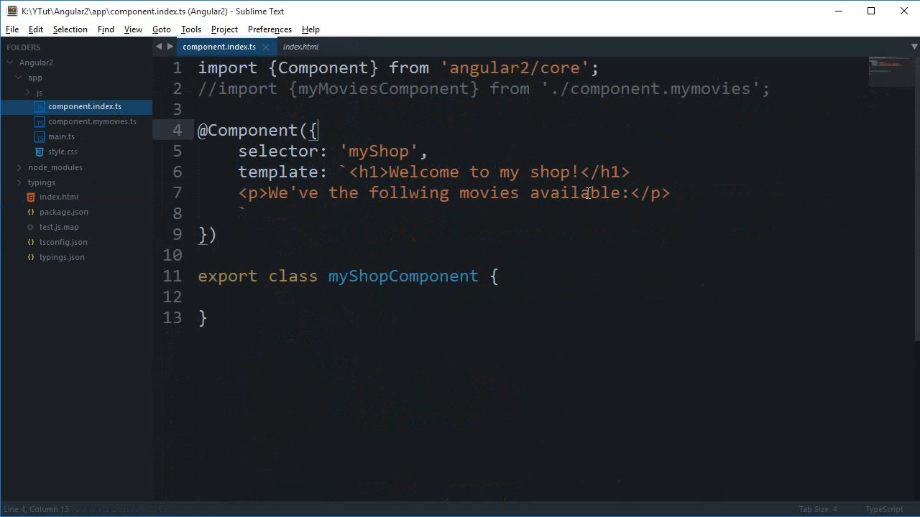
pyautogui.click(366, 172)
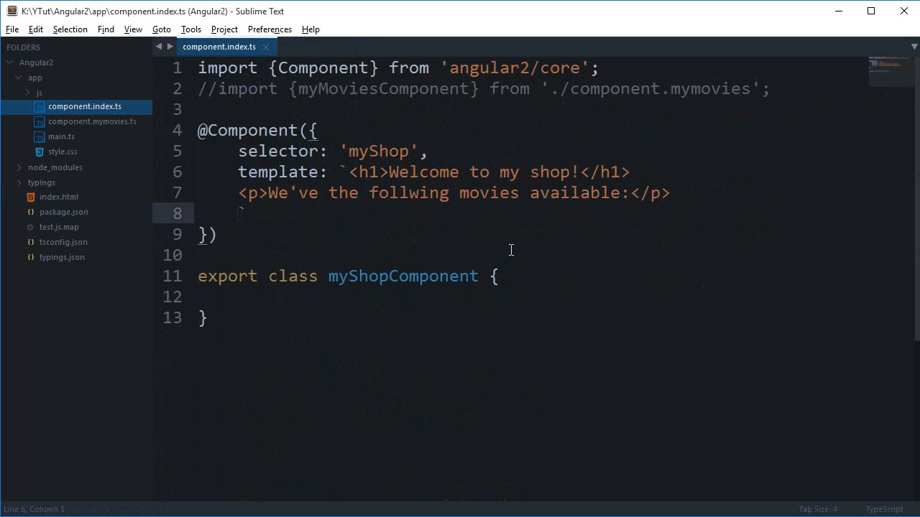
pyautogui.press('enter')
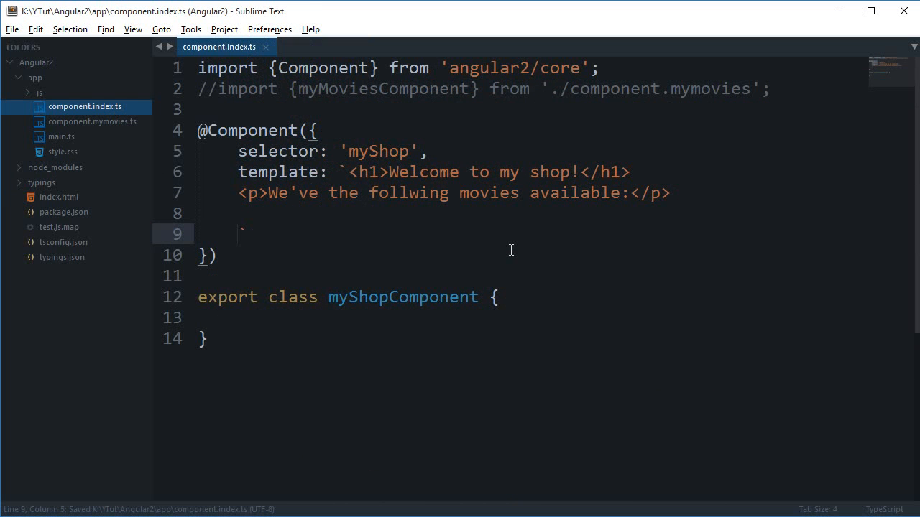
pyautogui.write('<p>')
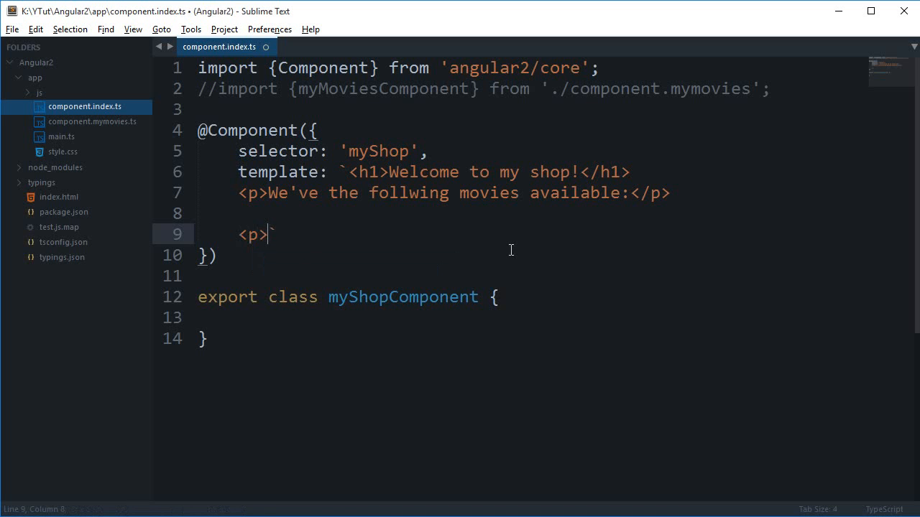
pyautogui.write('d')
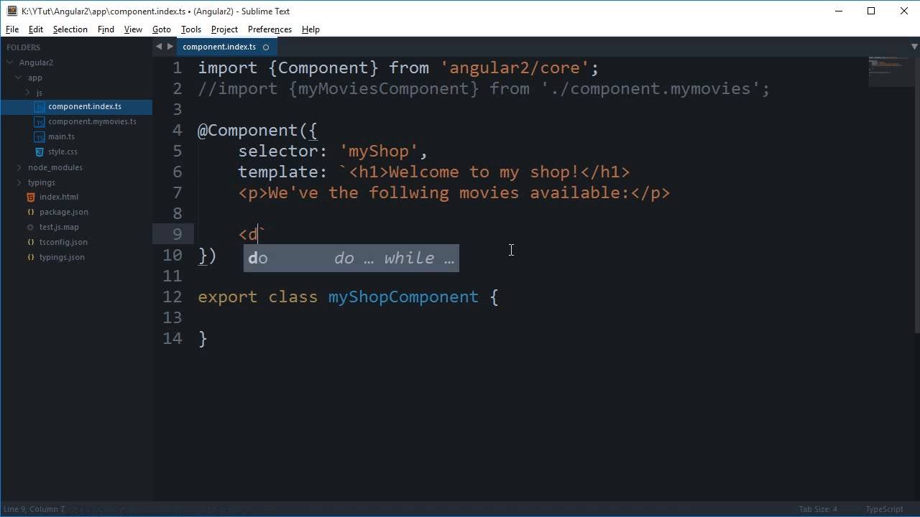
pyautogui.write('iv>You are not')
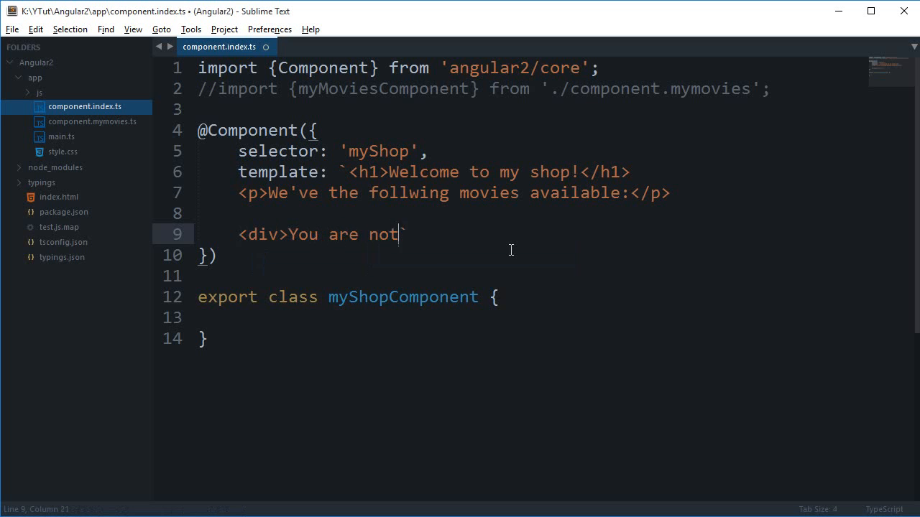
pyautogui.write('eligib')
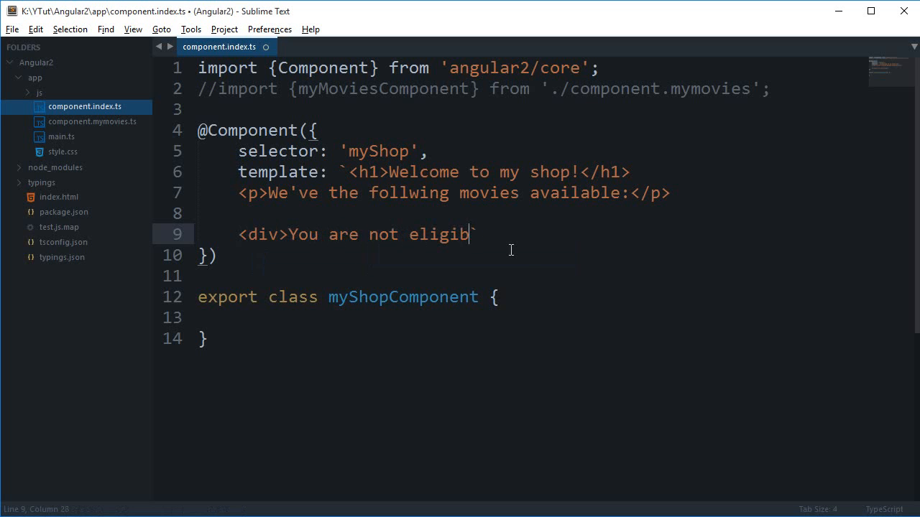
pyautogui.write('le for this mob')
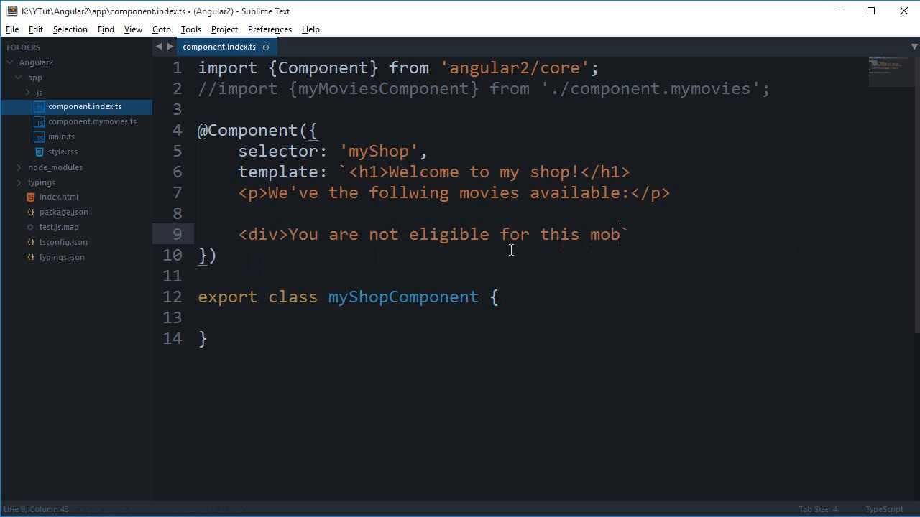
pyautogui.write('vie.<')
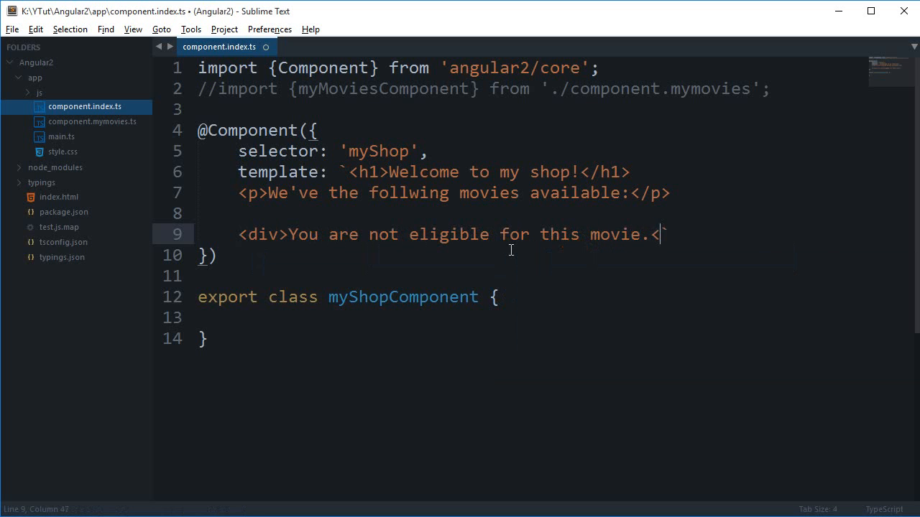
pyautogui.write('/div>')
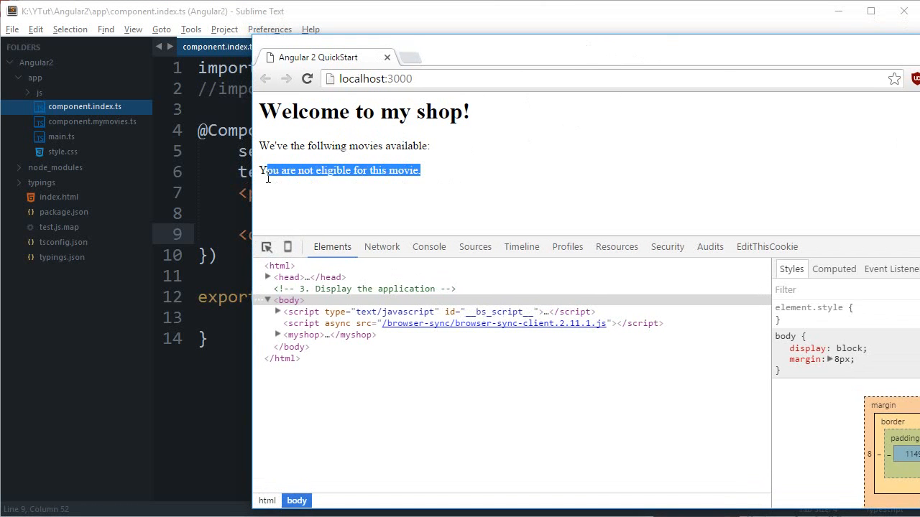
# Highlight the rendered not-eligible message on the localhost:3000 shop page
pyautogui.doubleClick(333, 170)
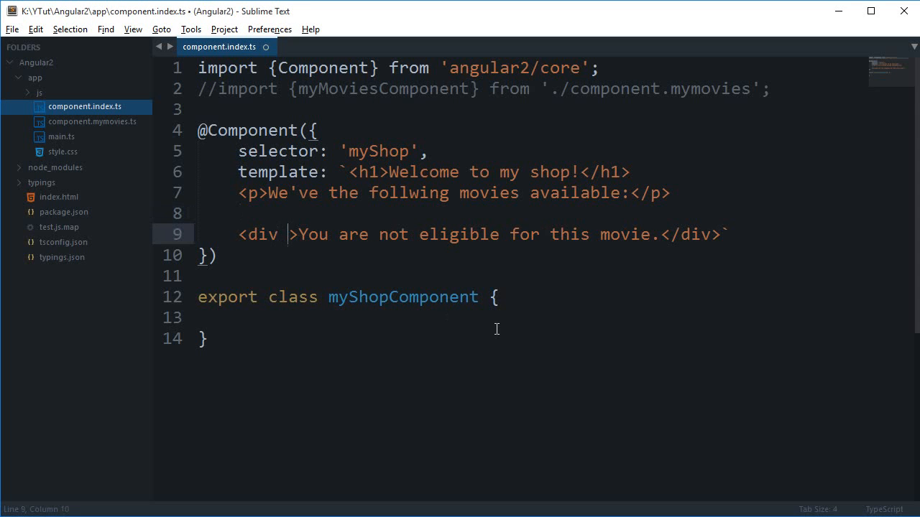
# Write *ngIf= inside the div's opening tag and position the cursor after it
pyautogui.write('*')
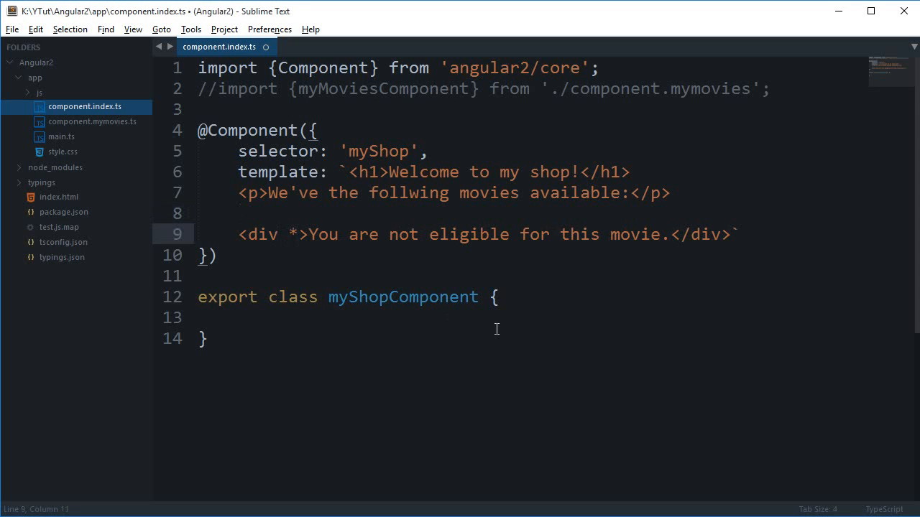
pyautogui.write('ngIf=')
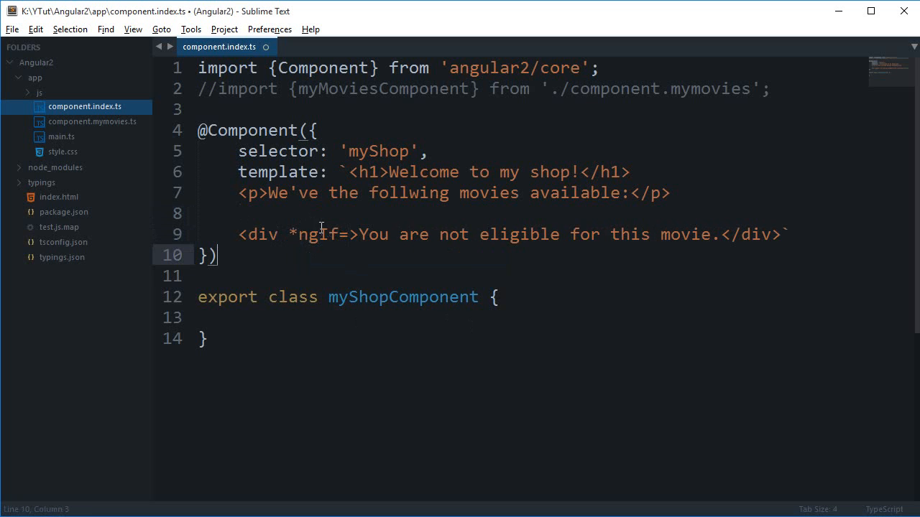
pyautogui.doubleClick(319, 234)
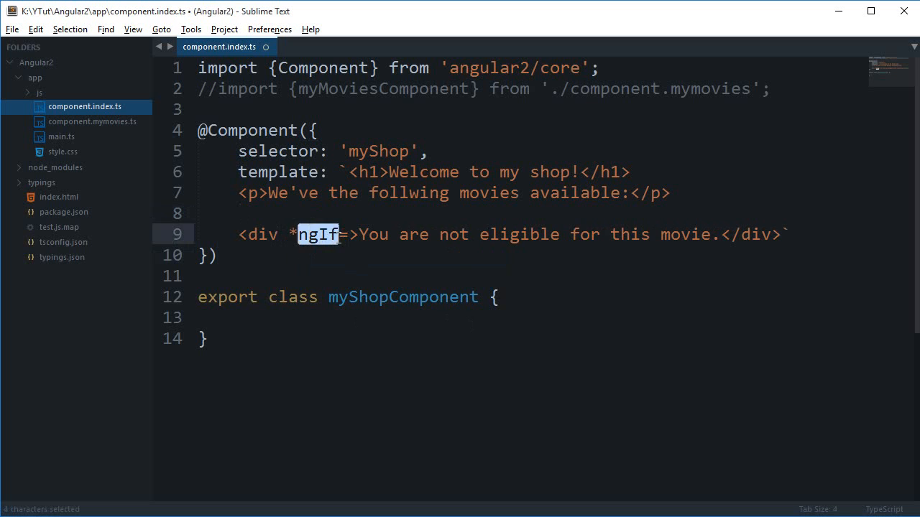
pyautogui.click(348, 279)
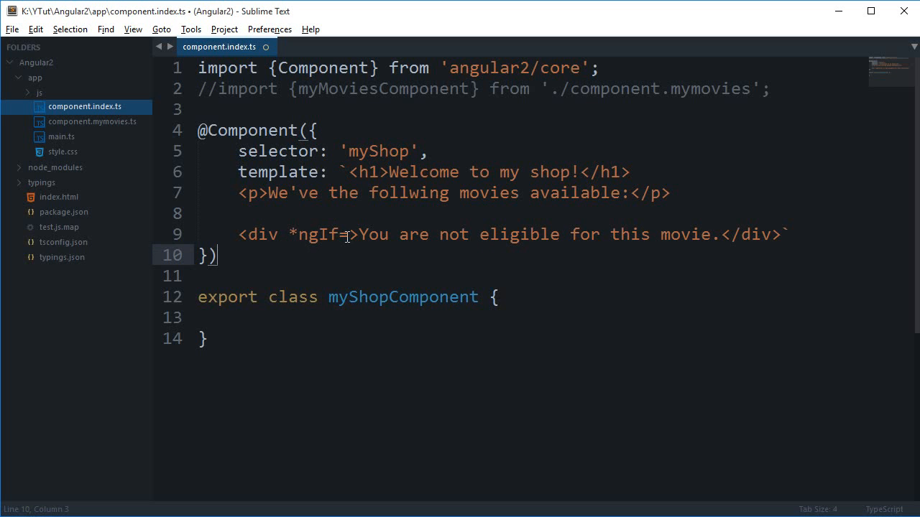
pyautogui.click(290, 234)
pyautogui.write('""')
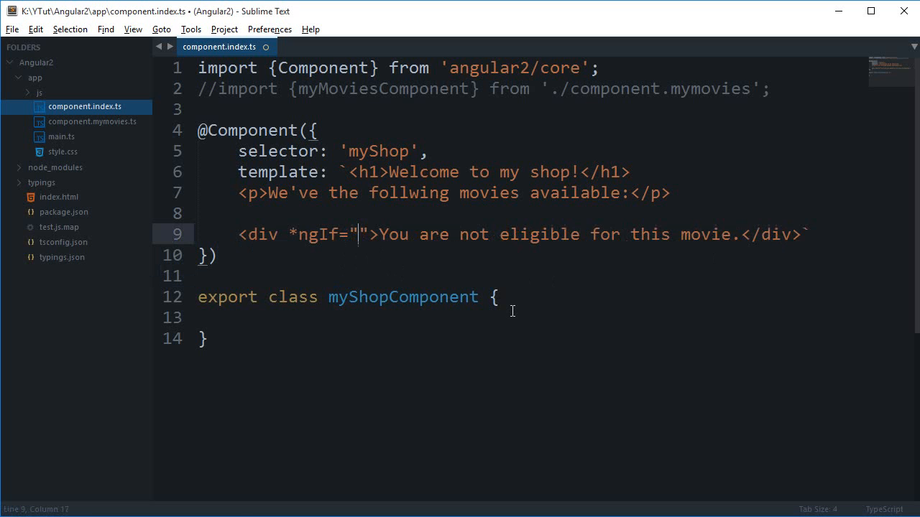
# Fill the *ngIf quotes with a numeric comparison condition and save the component
pyautogui.press('ctrl+s')
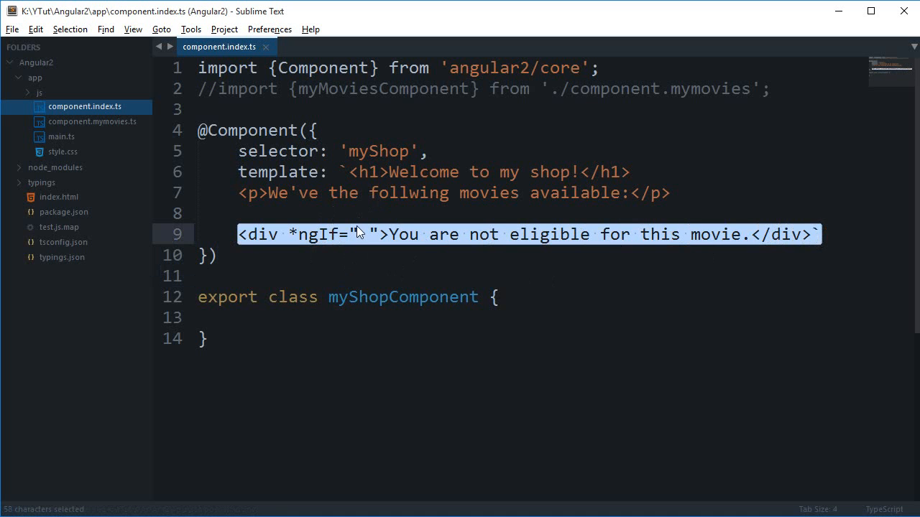
pyautogui.click(357, 234)
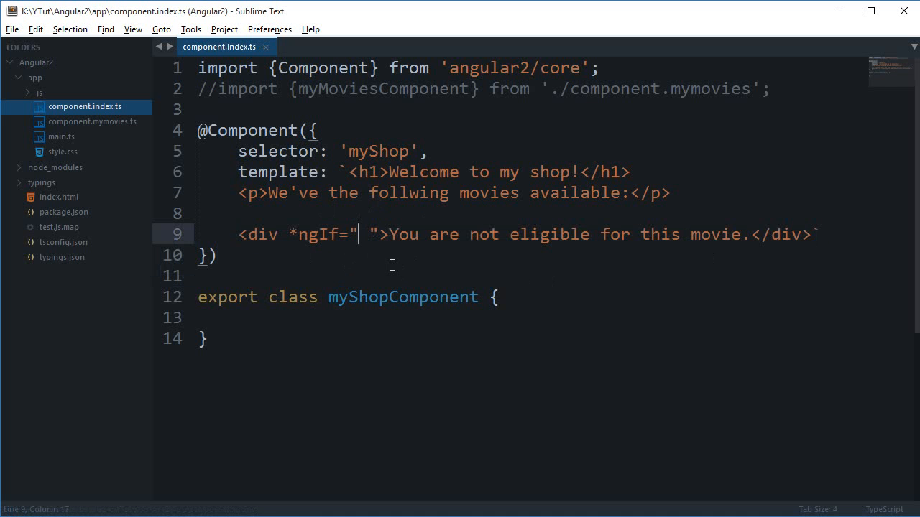
pyautogui.moveTo(329, 240)
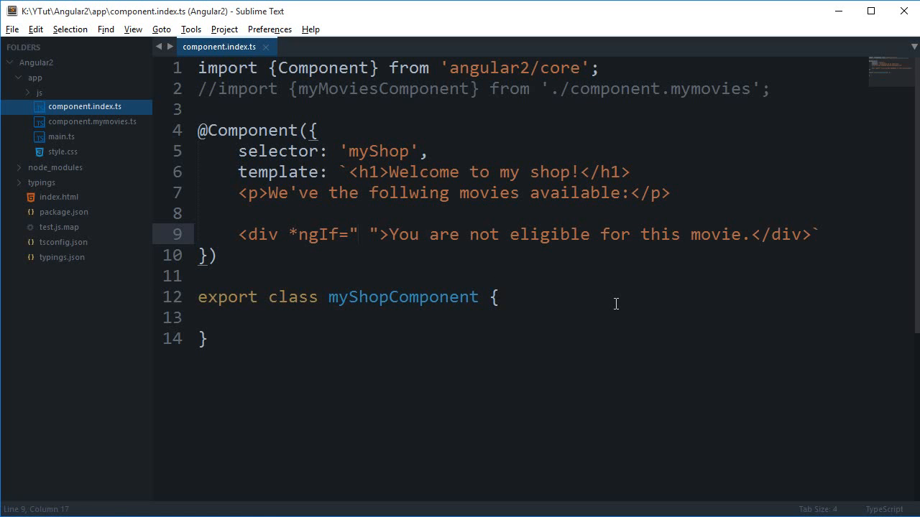
pyautogui.press('backspace')
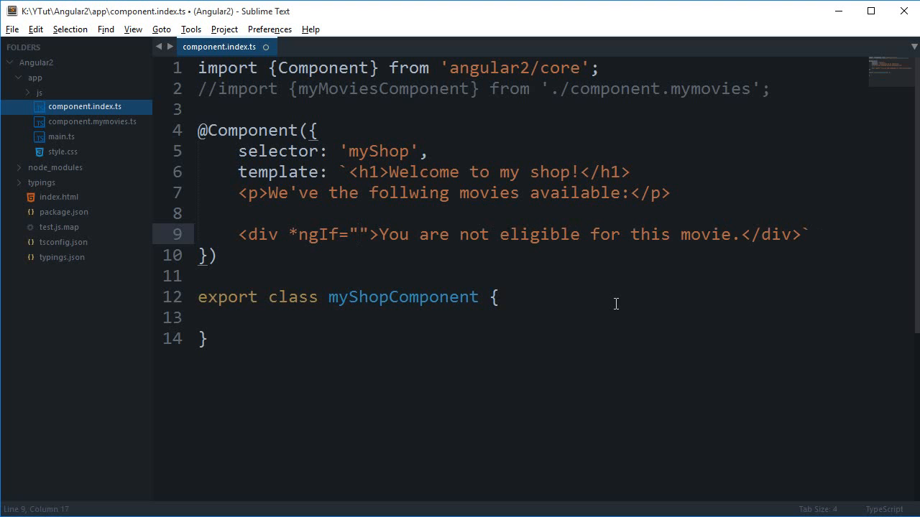
pyautogui.write('1==1')
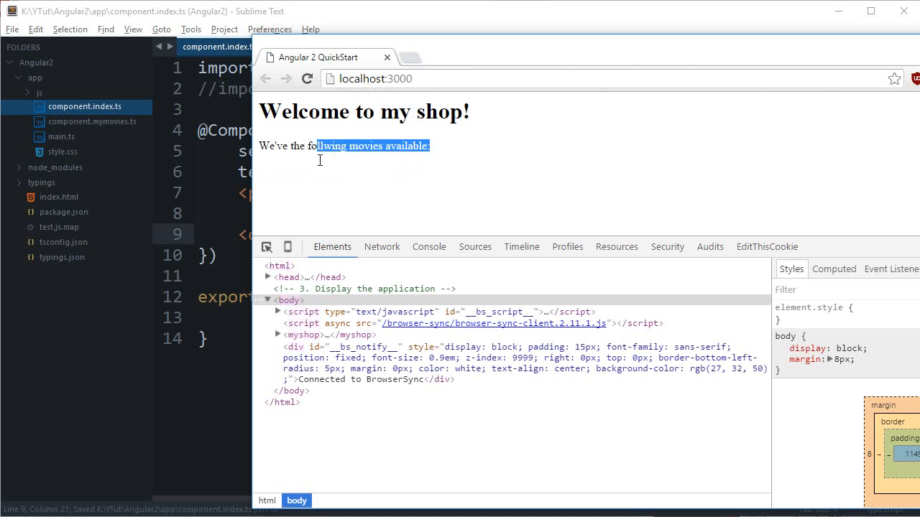
# Inspect the rendered myshop element in Chrome DevTools and return to the source
pyautogui.click(304, 335)
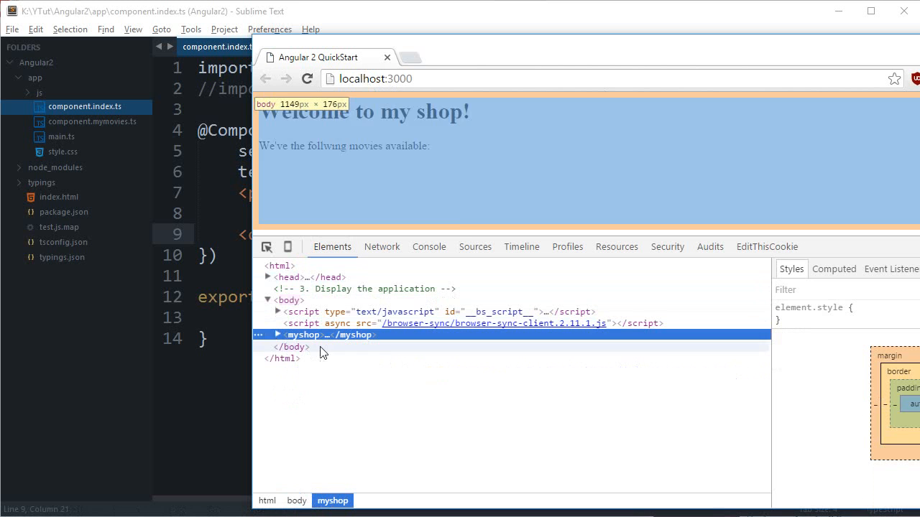
pyautogui.click(278, 335)
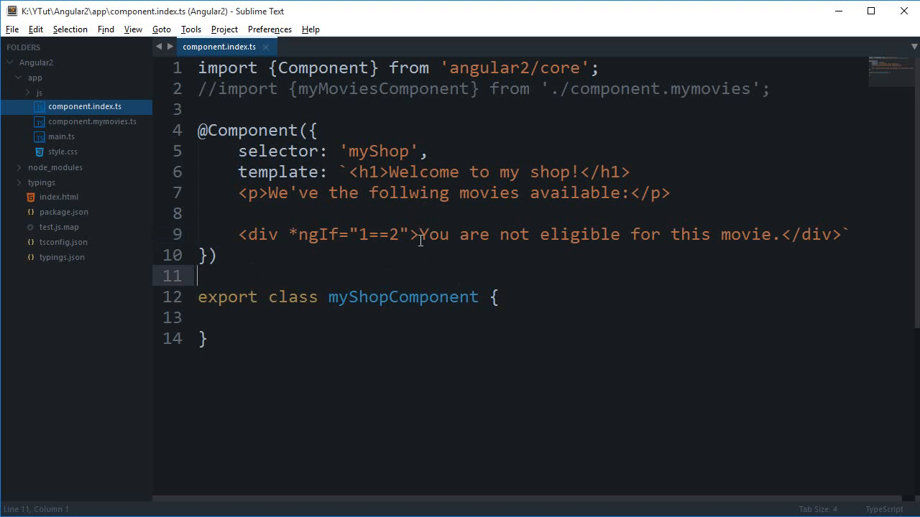
# Replace the *ngIf equality condition with a greater-than comparison
pyautogui.doubleClick(377, 235)
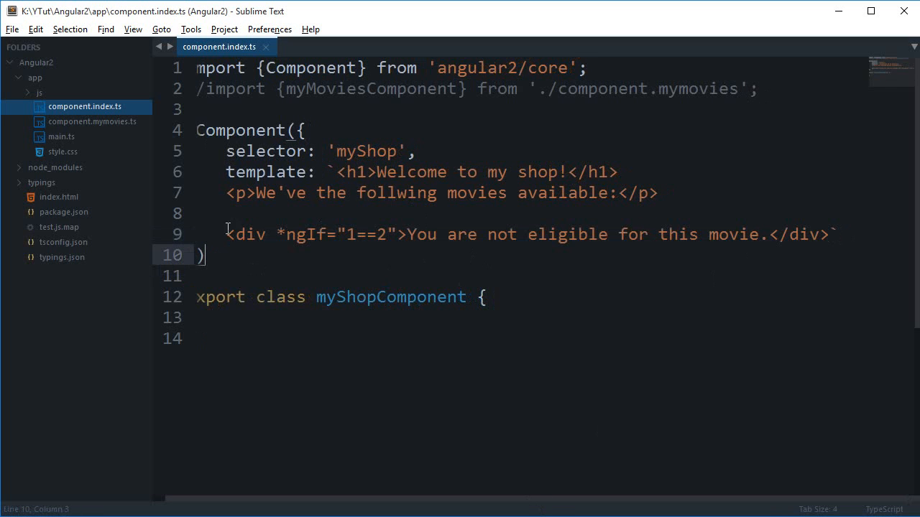
pyautogui.doubleClick(365, 234)
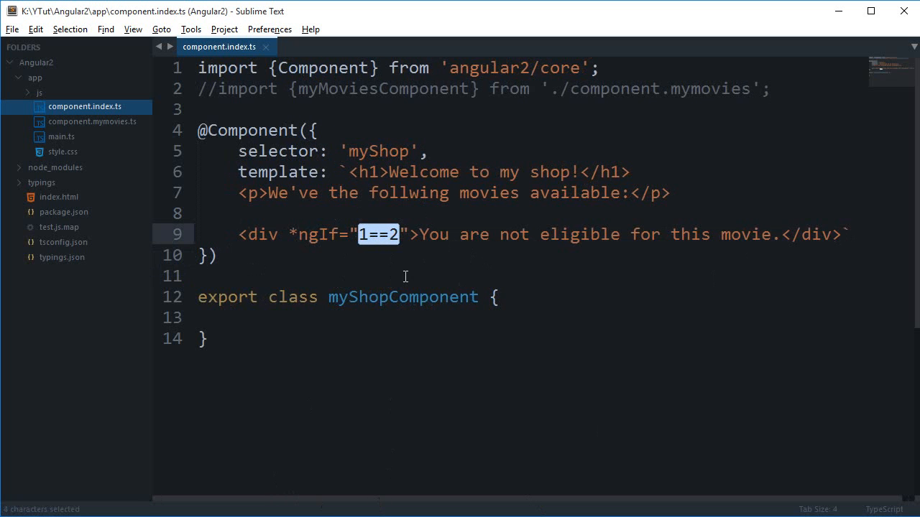
pyautogui.write('1 > 2')
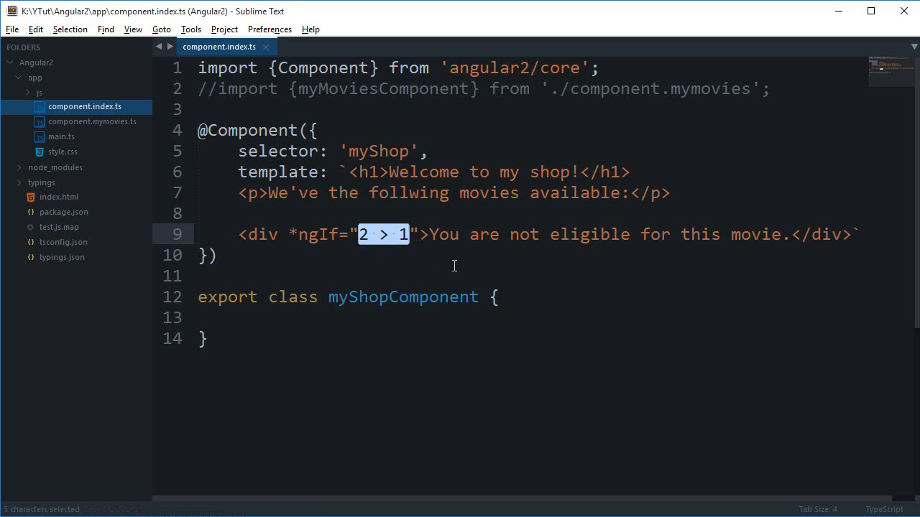
# Make the *ngIf condition premiumAccount == true and save
pyautogui.write('premi')
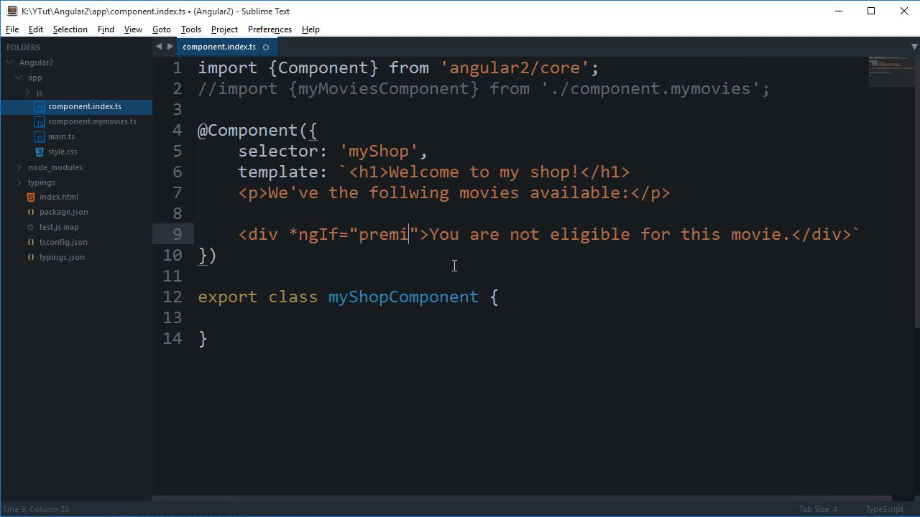
pyautogui.write('um')
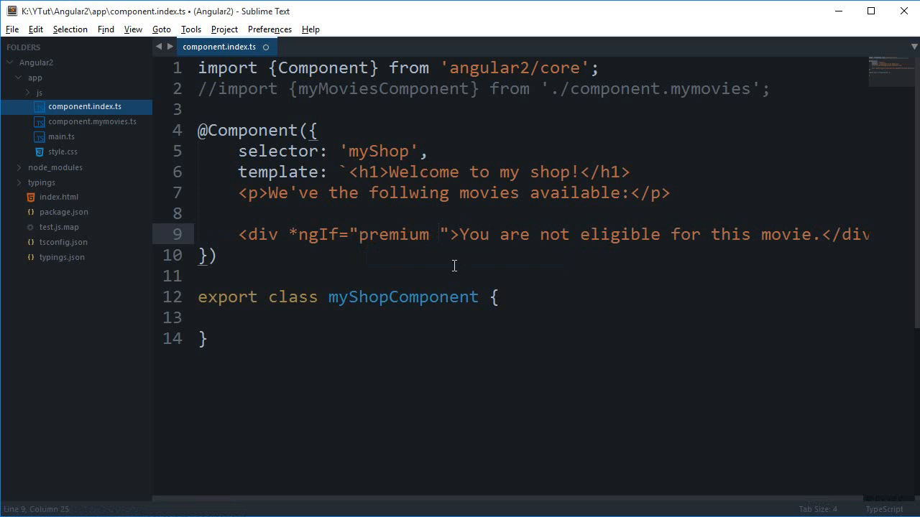
pyautogui.write('Account == t')
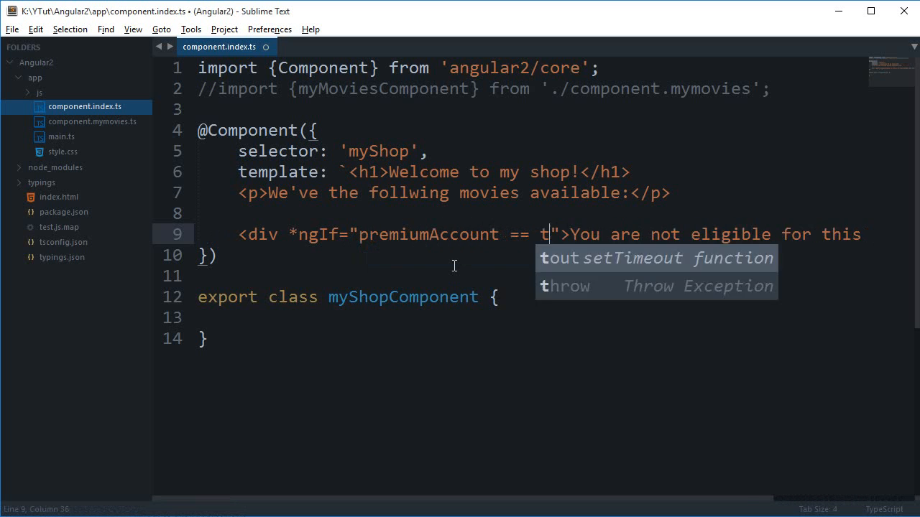
pyautogui.press('ctrl+s')
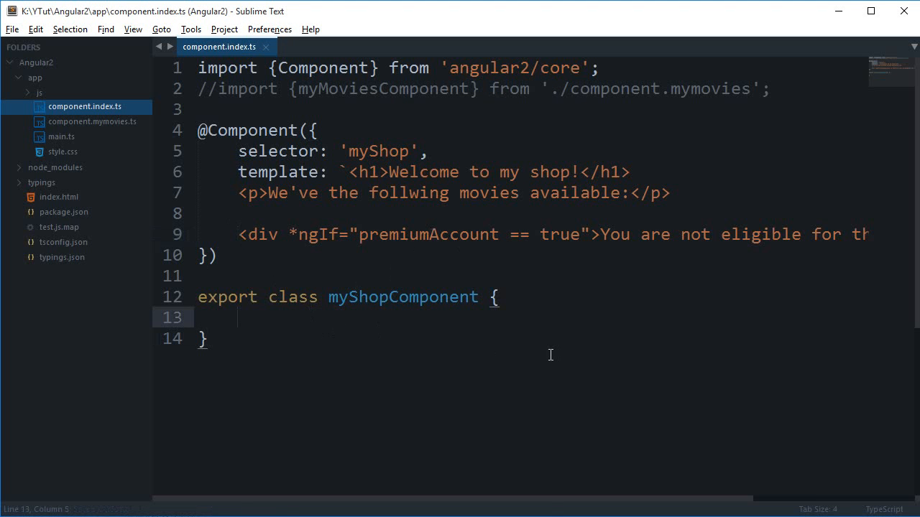
# Declare a premiumAccount property in myShopComponent, dropping the public modifier
pyautogui.write('premiumAccount')
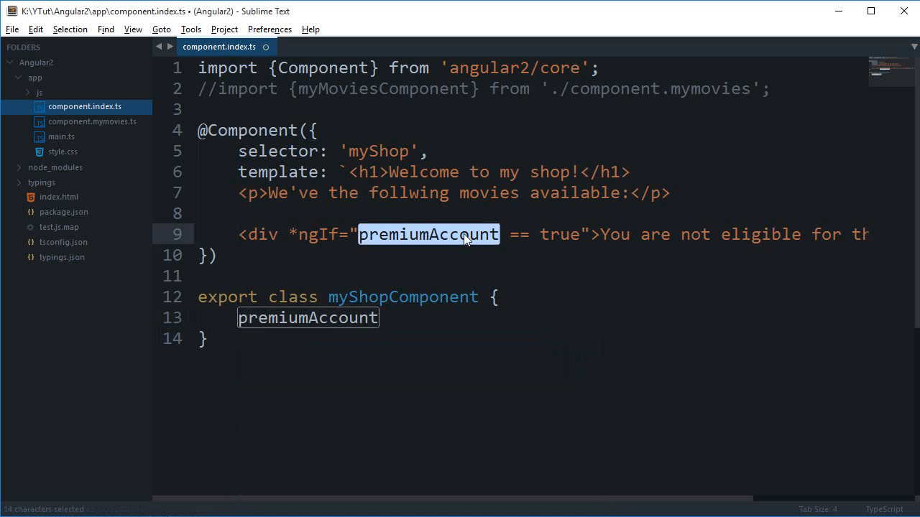
pyautogui.write('= true')
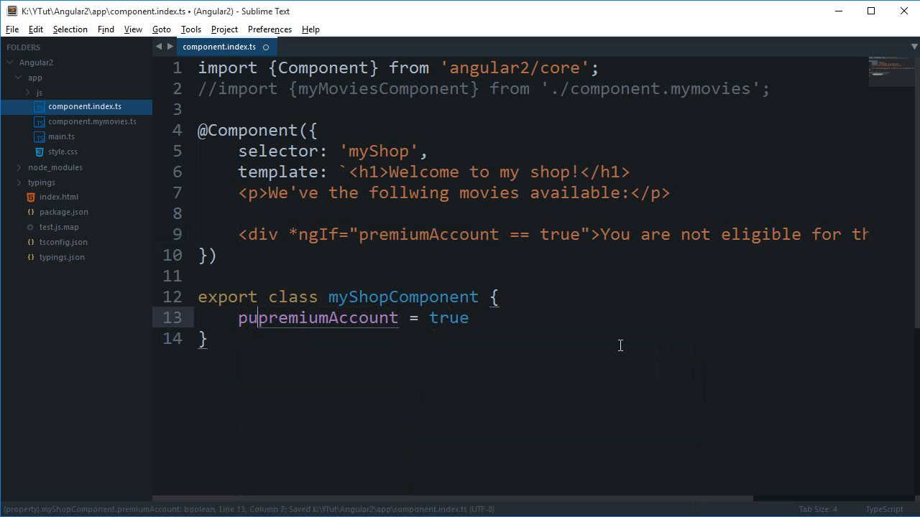
pyautogui.write('blic')
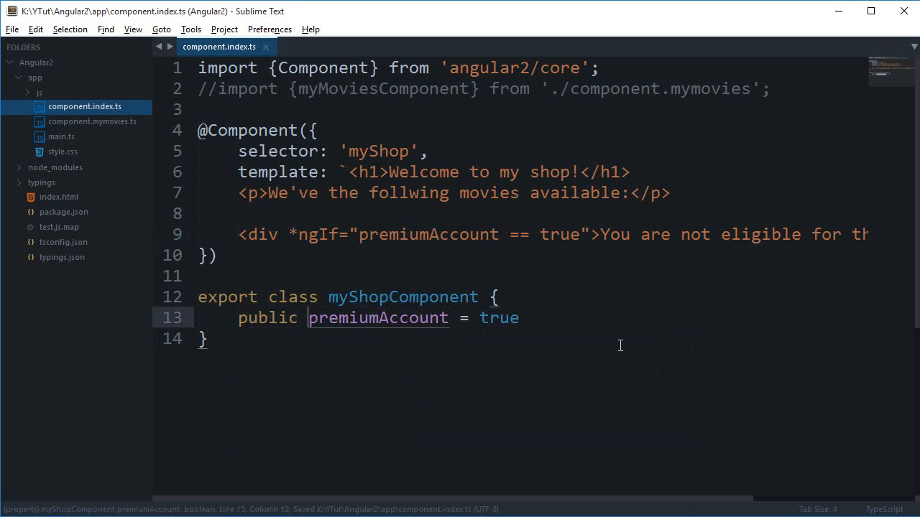
pyautogui.press('Backspace')
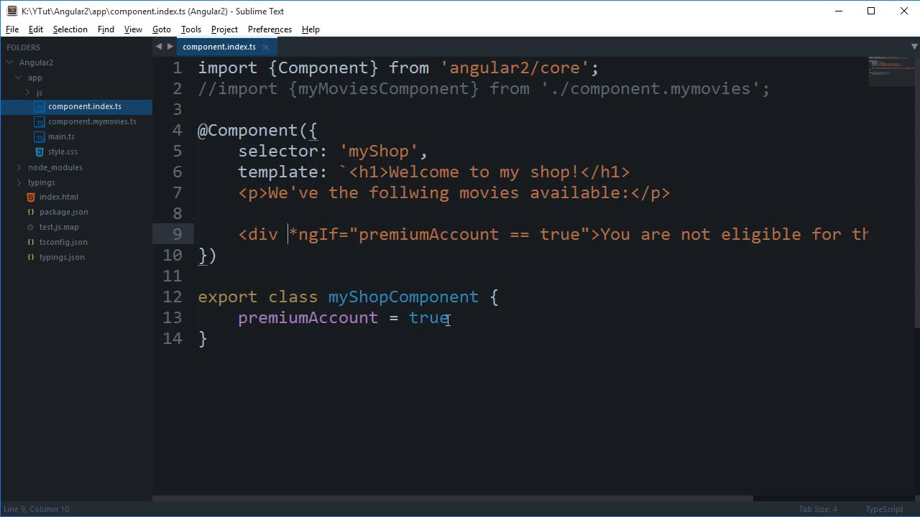
pyautogui.write('false')
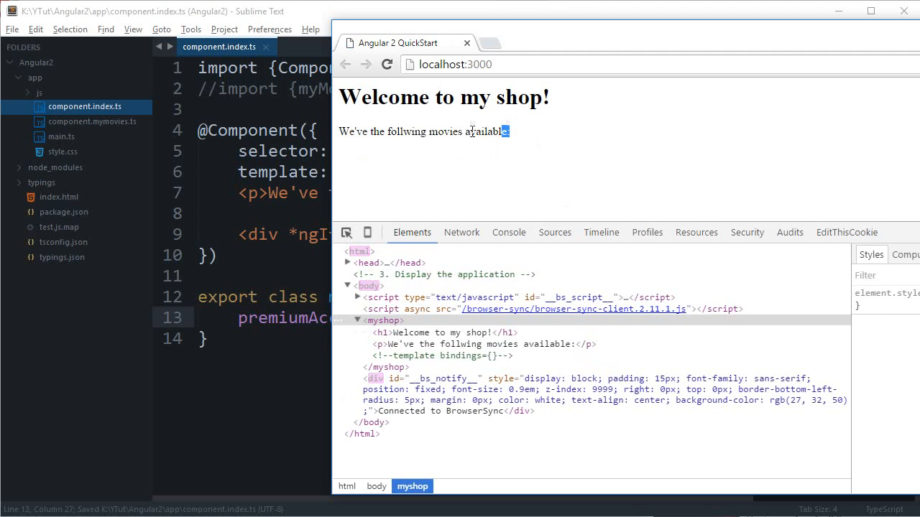
# Set the premiumAccount property value to false in the component class
pyautogui.click(508, 233)
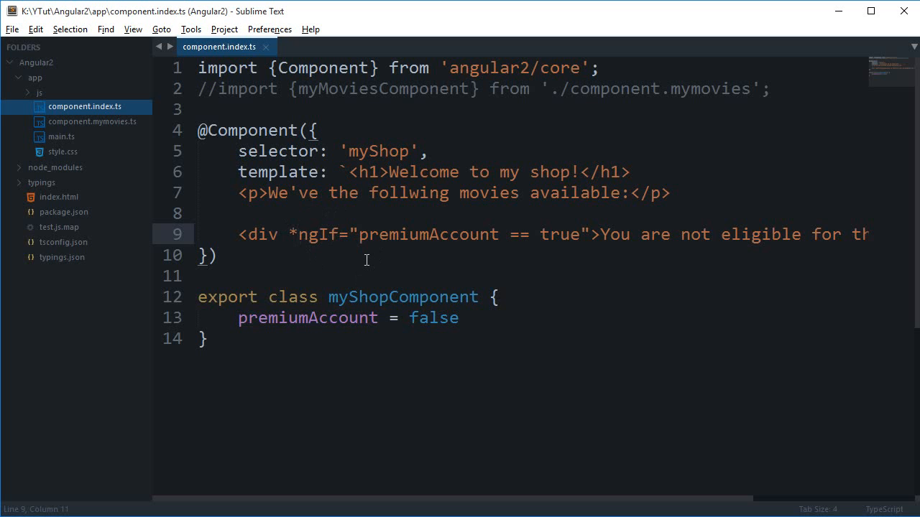
pyautogui.moveTo(737, 256)
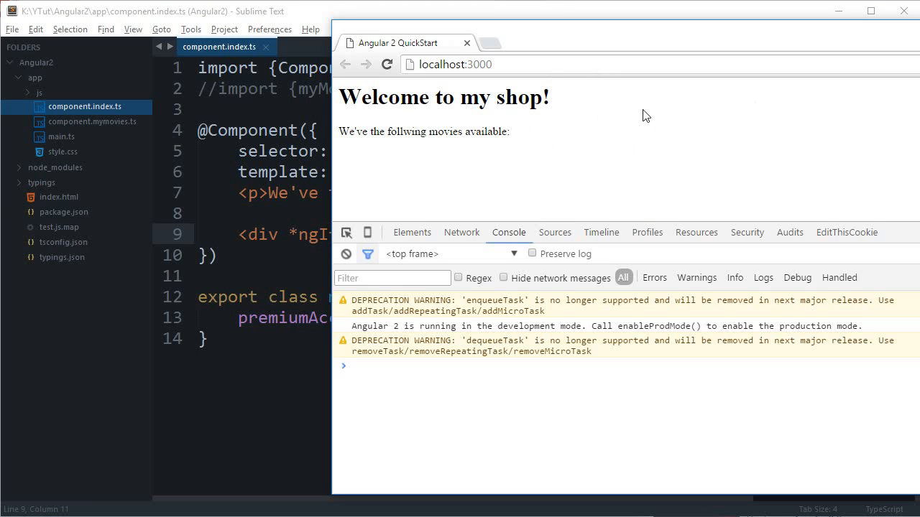
pyautogui.moveTo(644, 180)
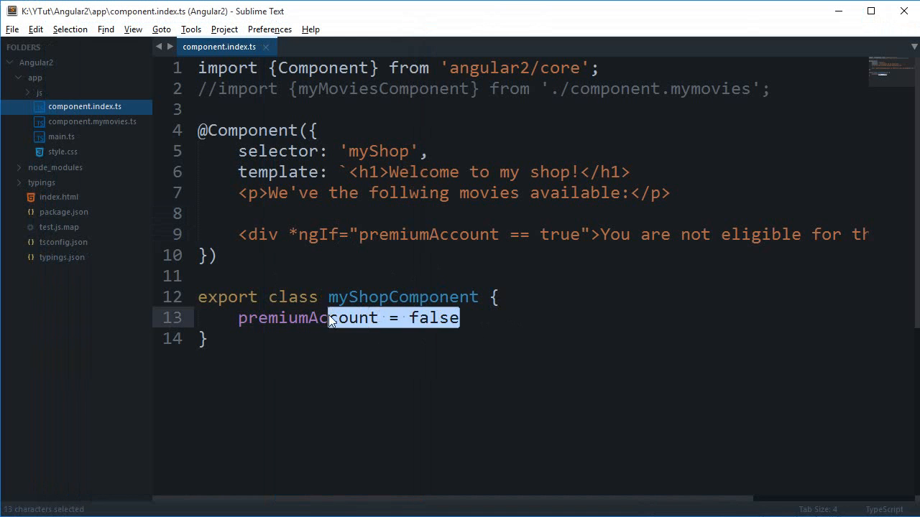
pyautogui.click(325, 232)
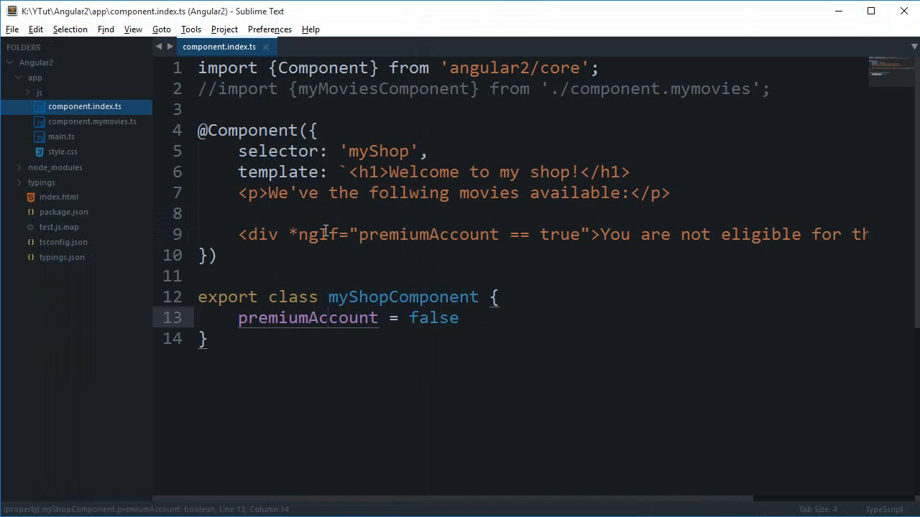
pyautogui.click(218, 254)
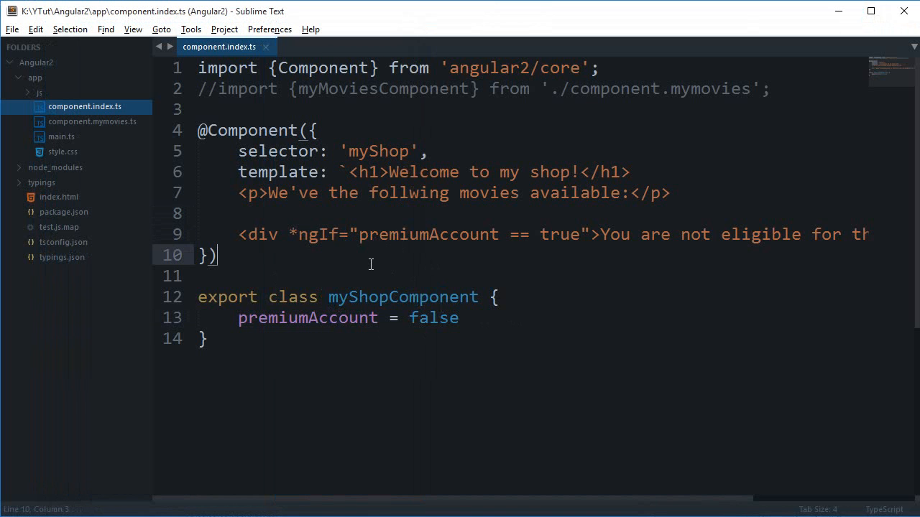
pyautogui.click(549, 234)
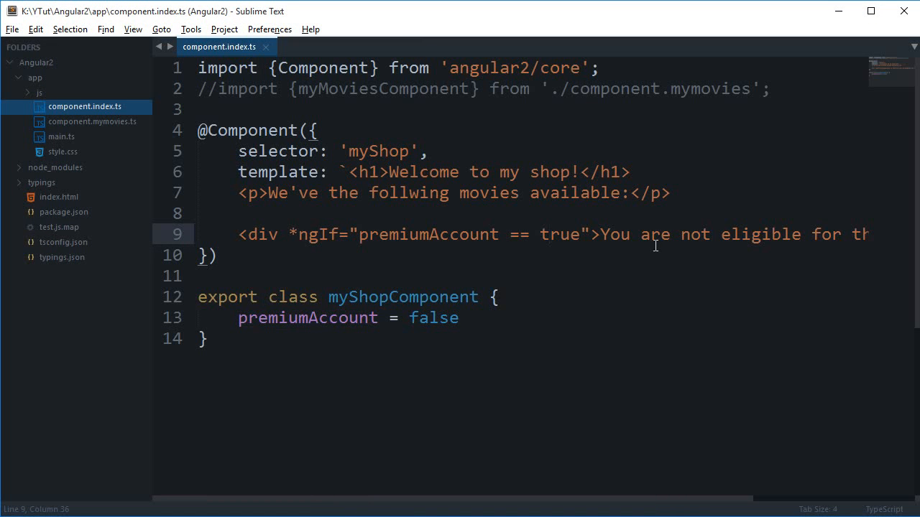
pyautogui.click(549, 235)
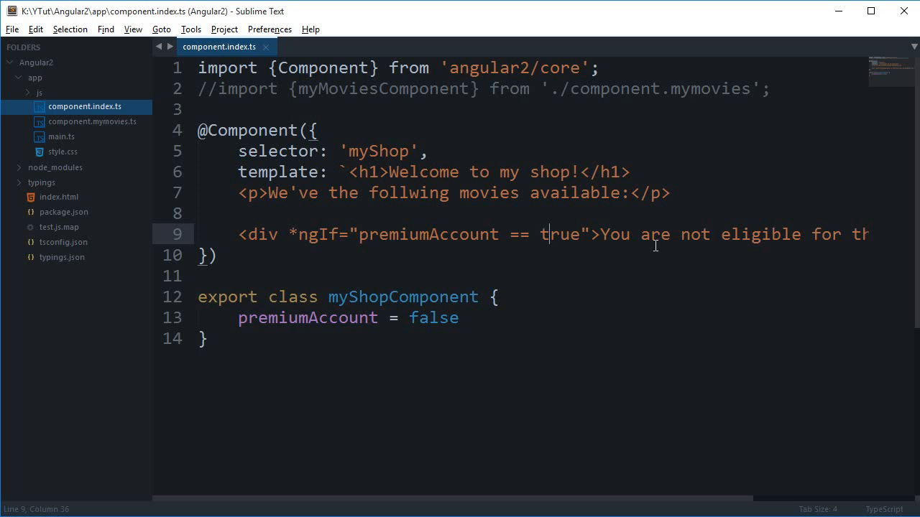